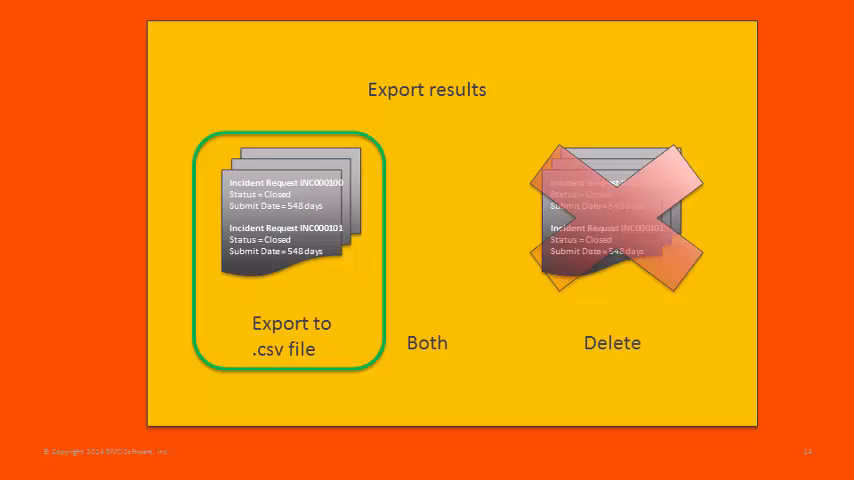
# - Advance to the 'Export results' slide showing only the Delete option with crossed-out records
pyautogui.press('Right')
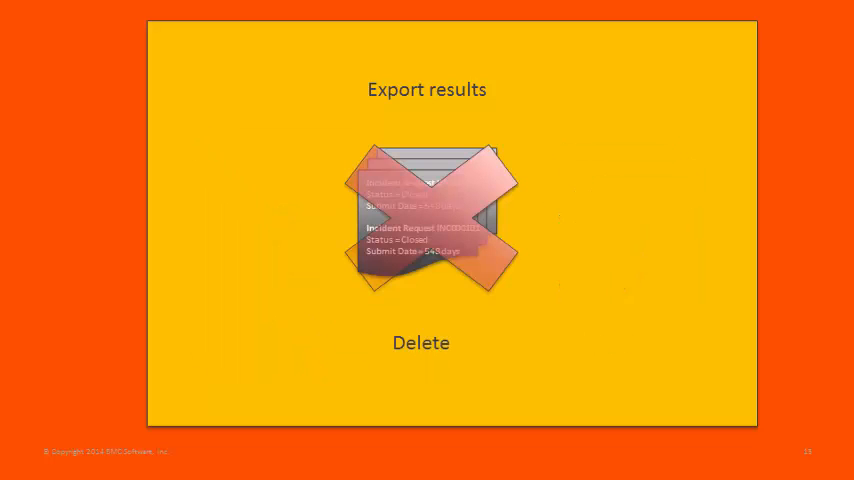